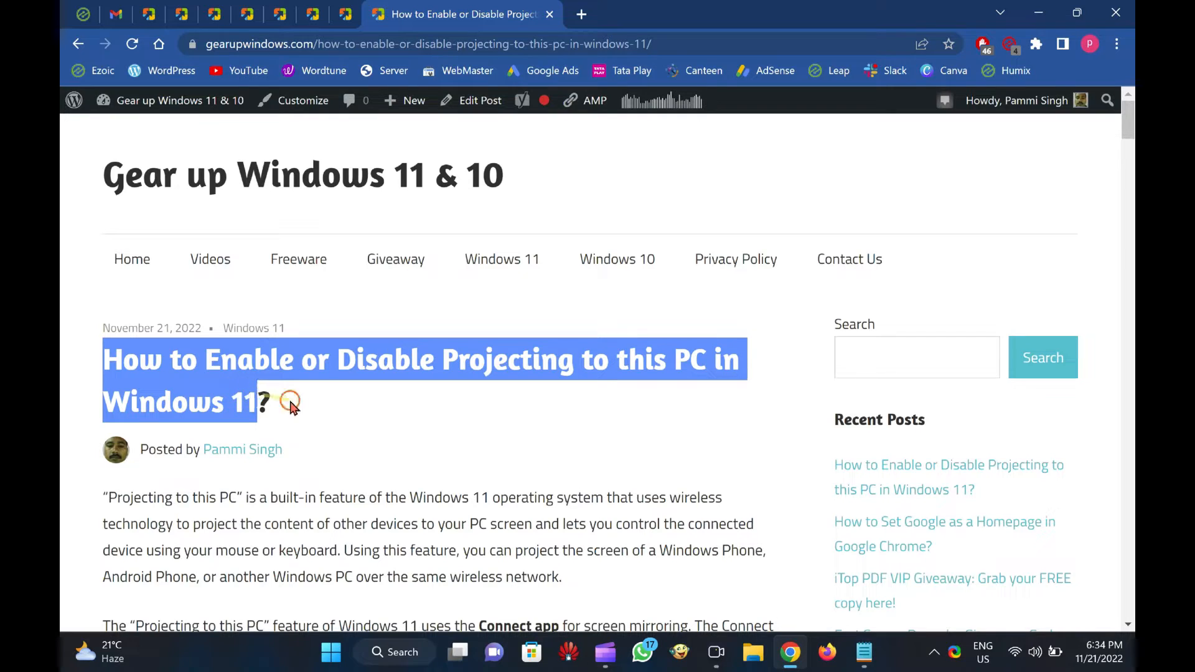
pyautogui.moveTo(768, 382)
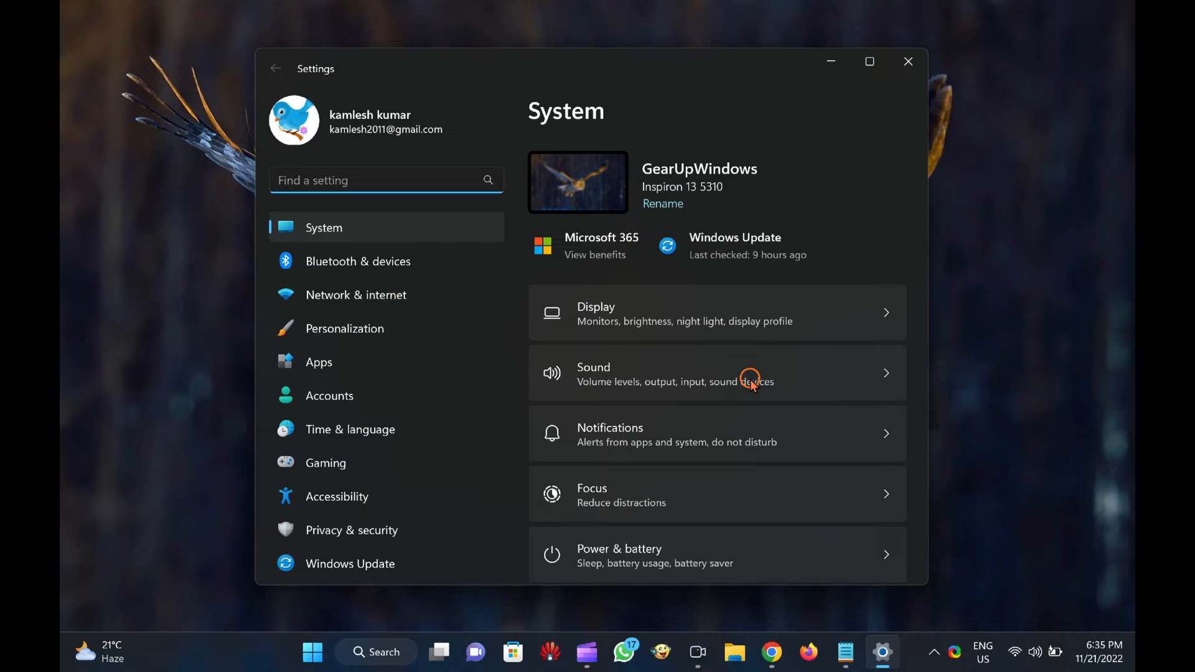
pyautogui.moveTo(328, 262)
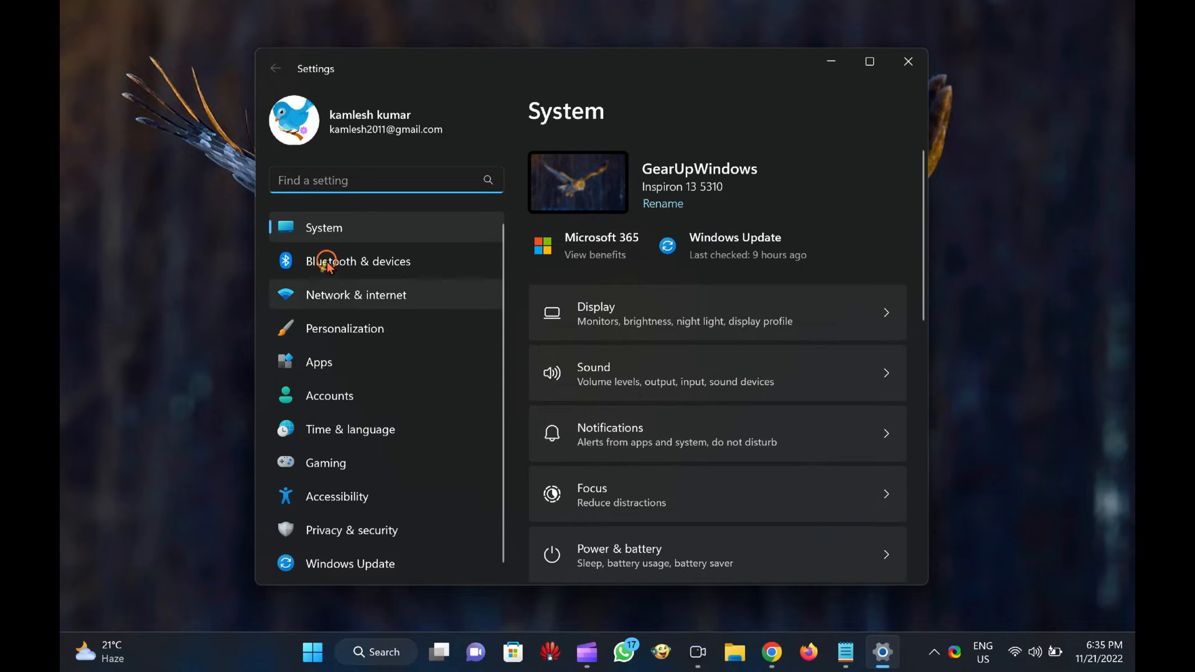
pyautogui.moveTo(736, 405)
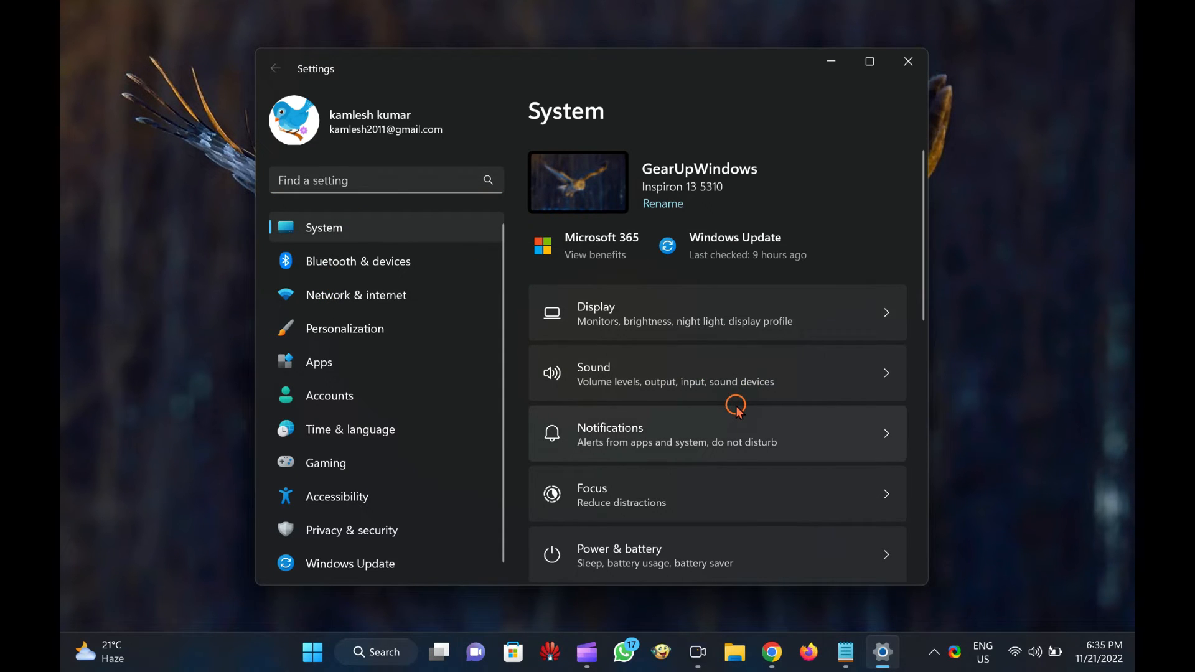
# Scroll the System page down to reach Projecting to this PC.
pyautogui.scroll(-3)
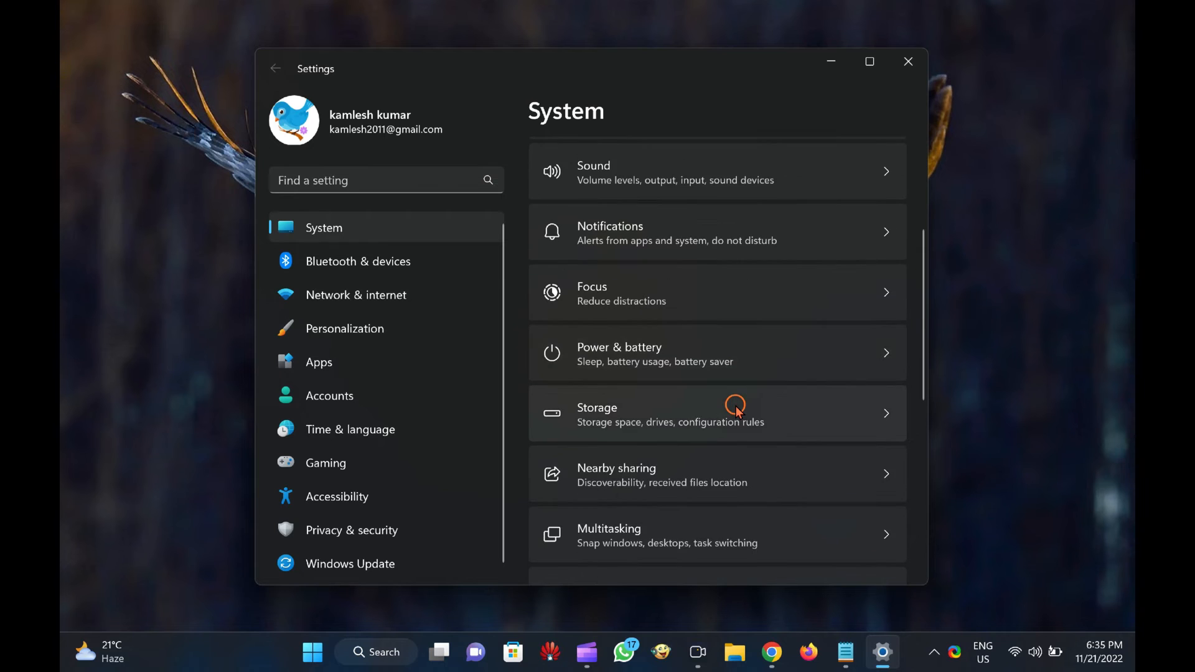
pyautogui.scroll(-3)
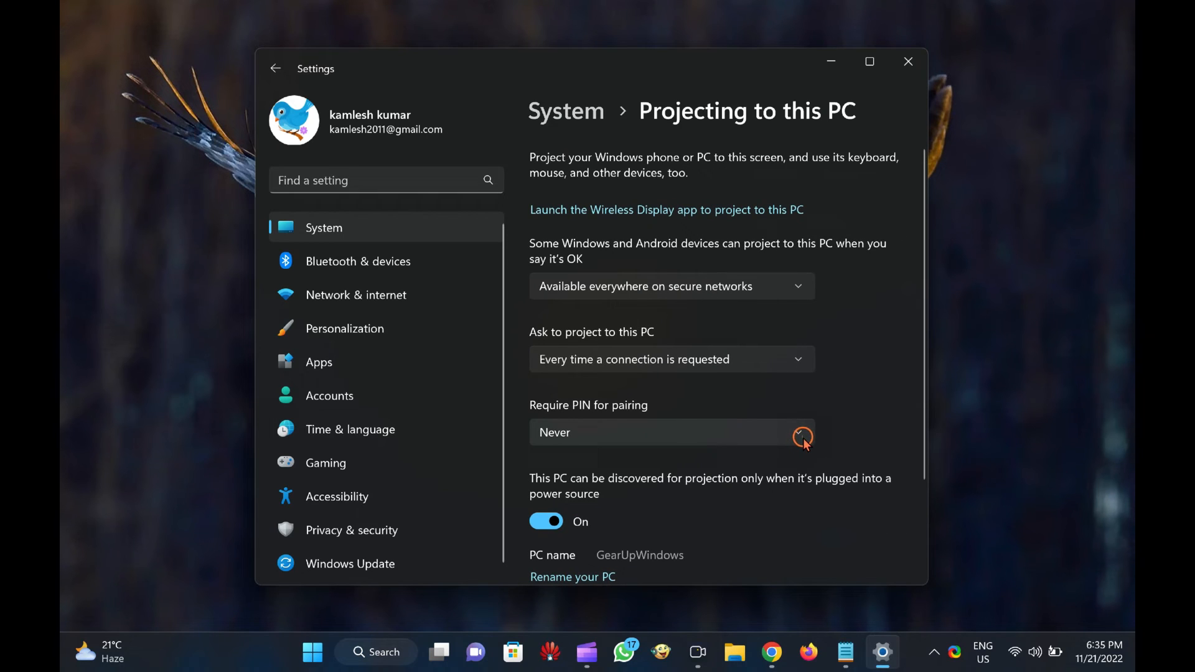
pyautogui.moveTo(781, 285)
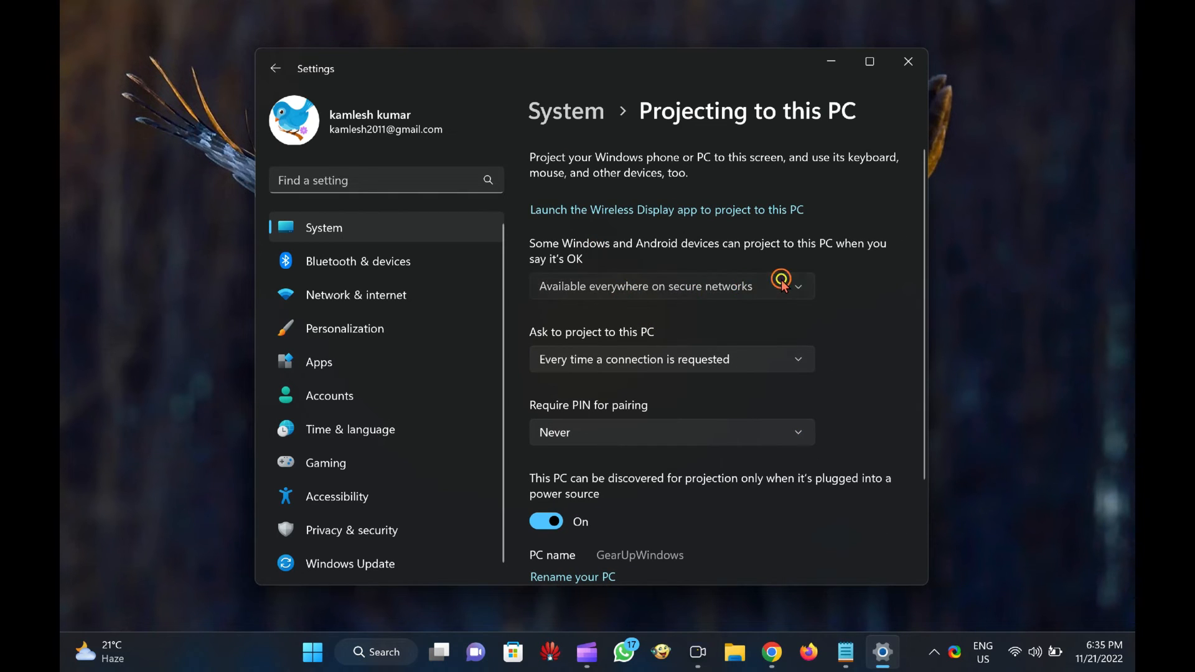
# Set the top projection dropdown to Always Off (Recommended), after briefly choosing Available everywhere.
pyautogui.click(798, 286)
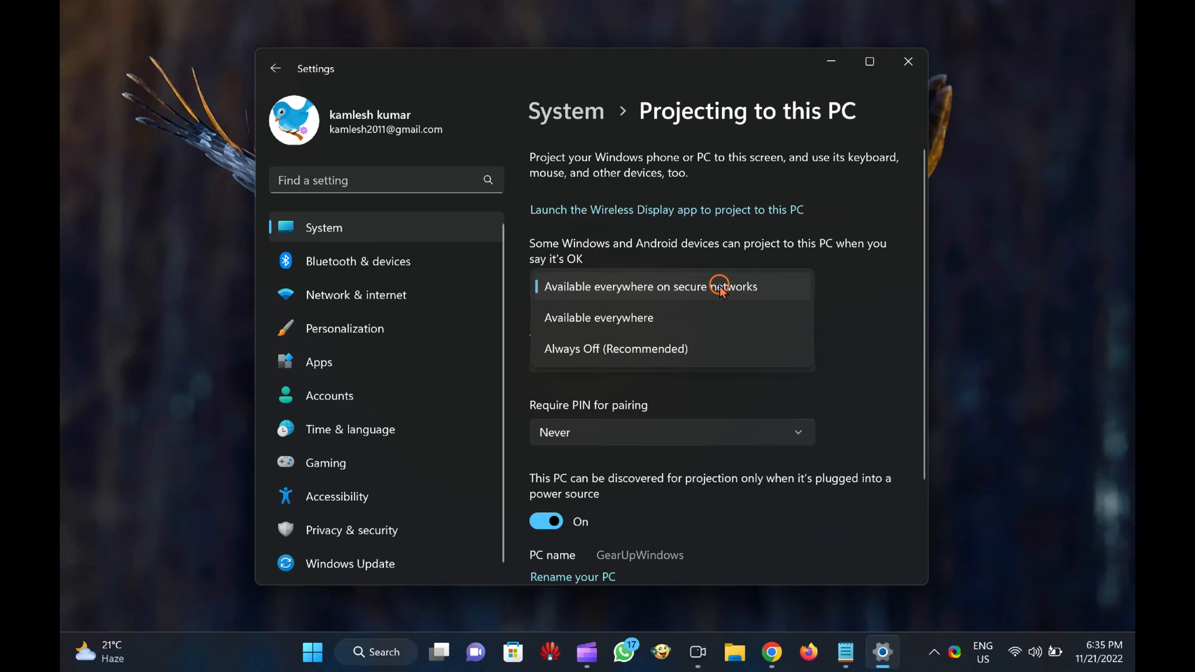
pyautogui.moveTo(671, 319)
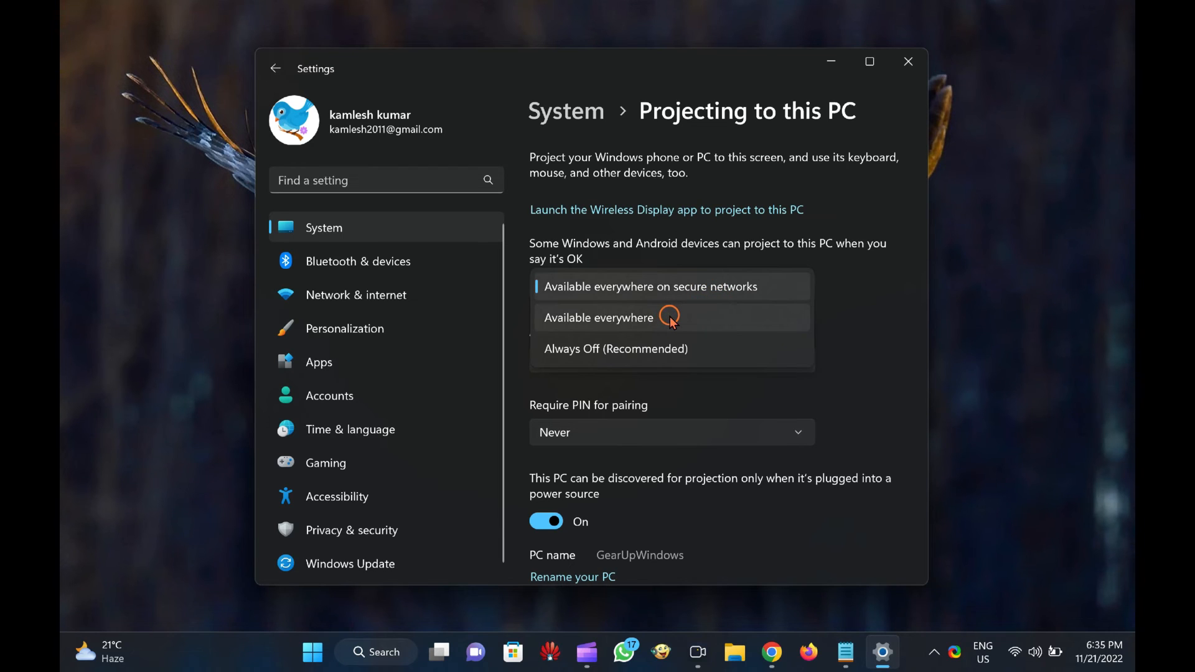
pyautogui.click(599, 318)
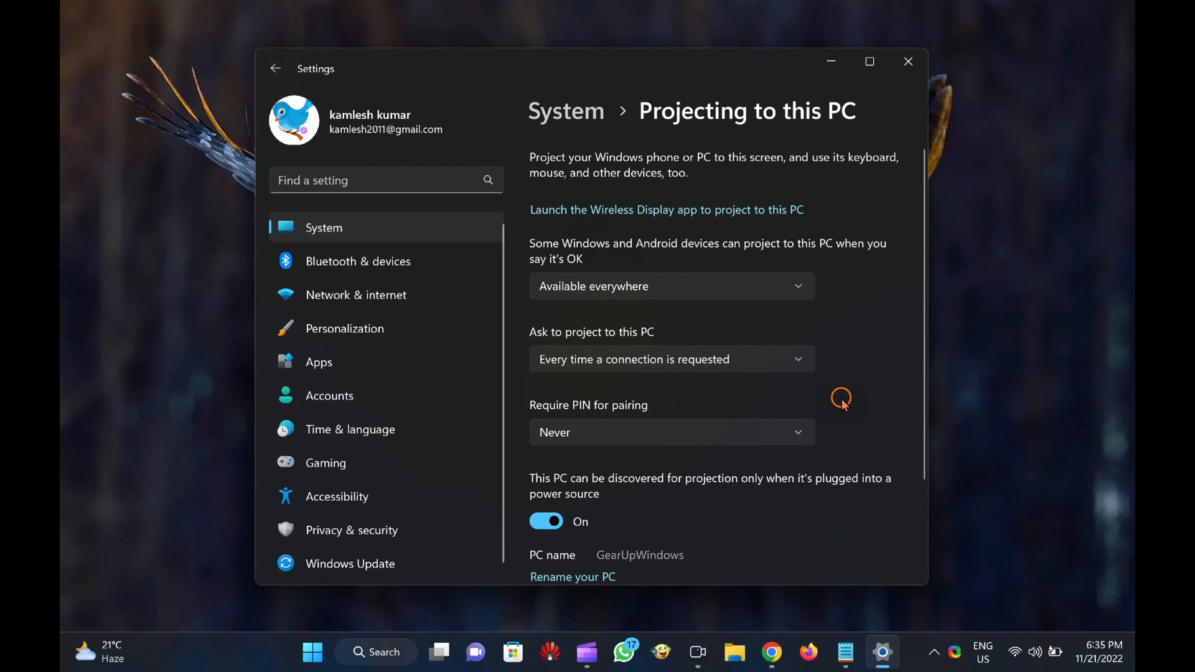
pyautogui.click(670, 286)
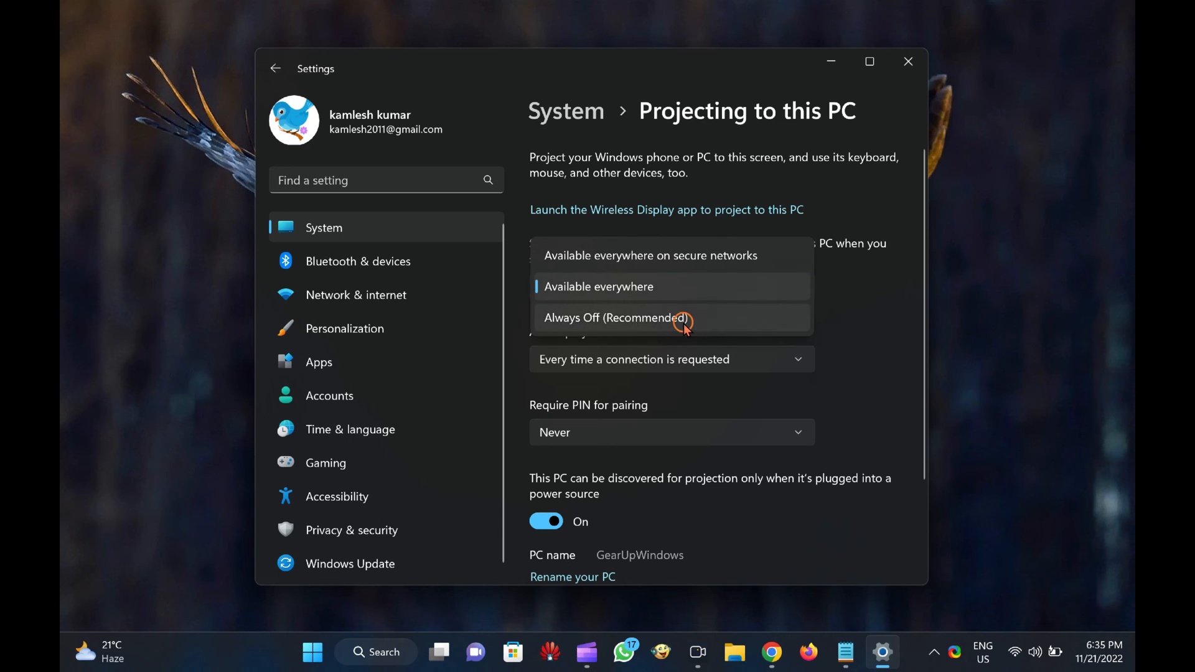
pyautogui.click(614, 318)
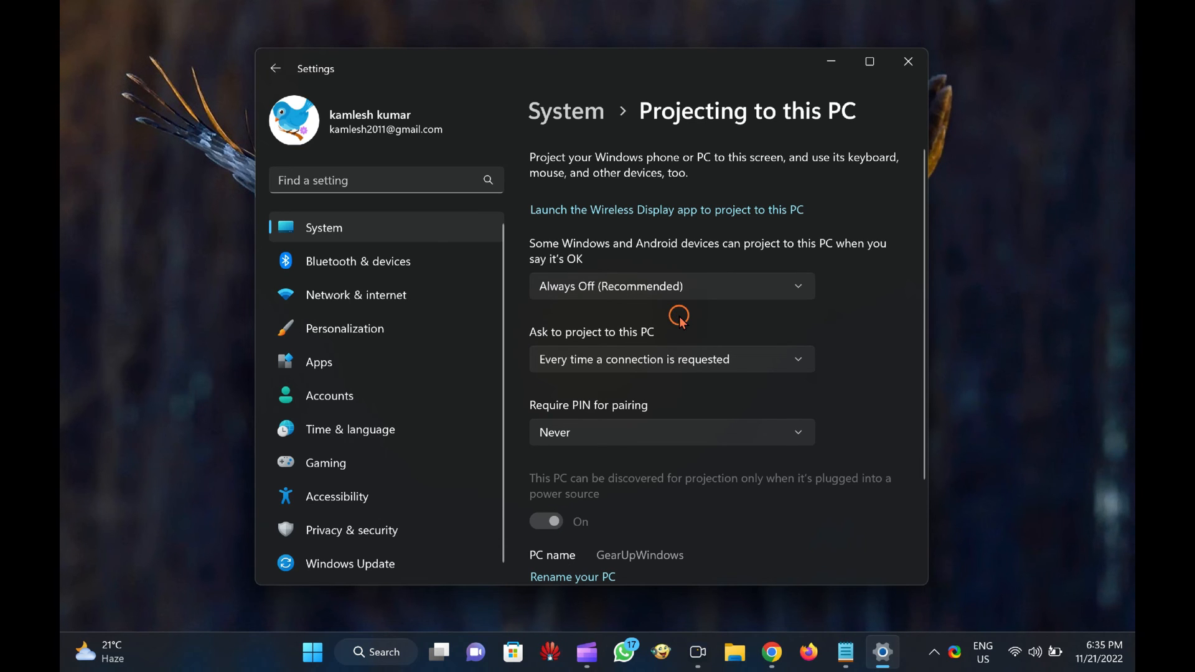